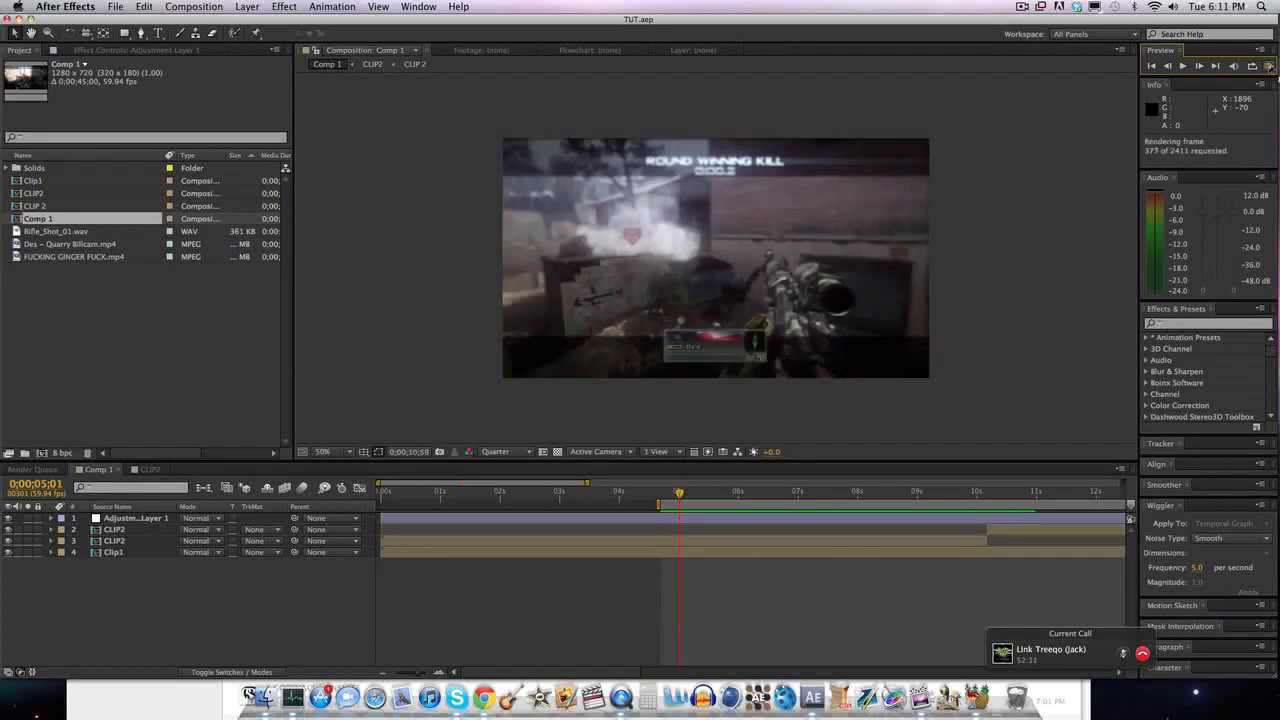
# Apply Twitch to the CLIP2 layer with Amount, Scale and Slide keyframed at the cut.
pyautogui.click(1192, 64)
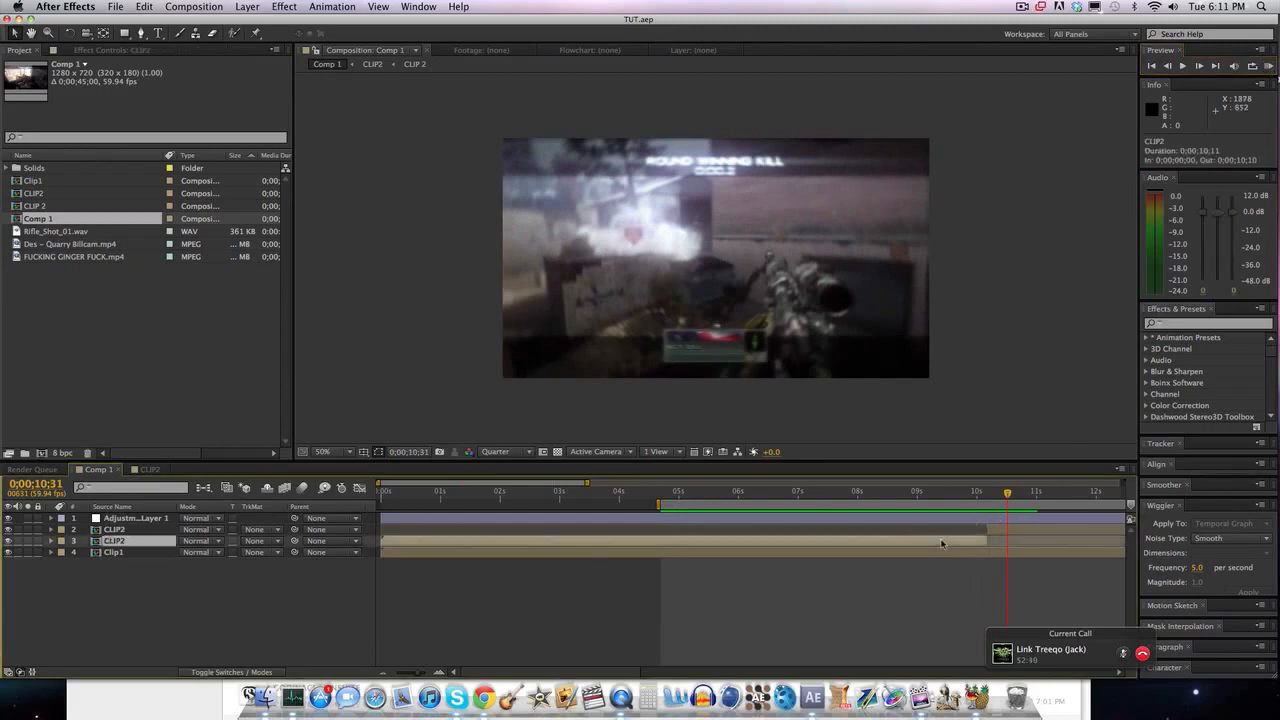
pyautogui.click(52, 540)
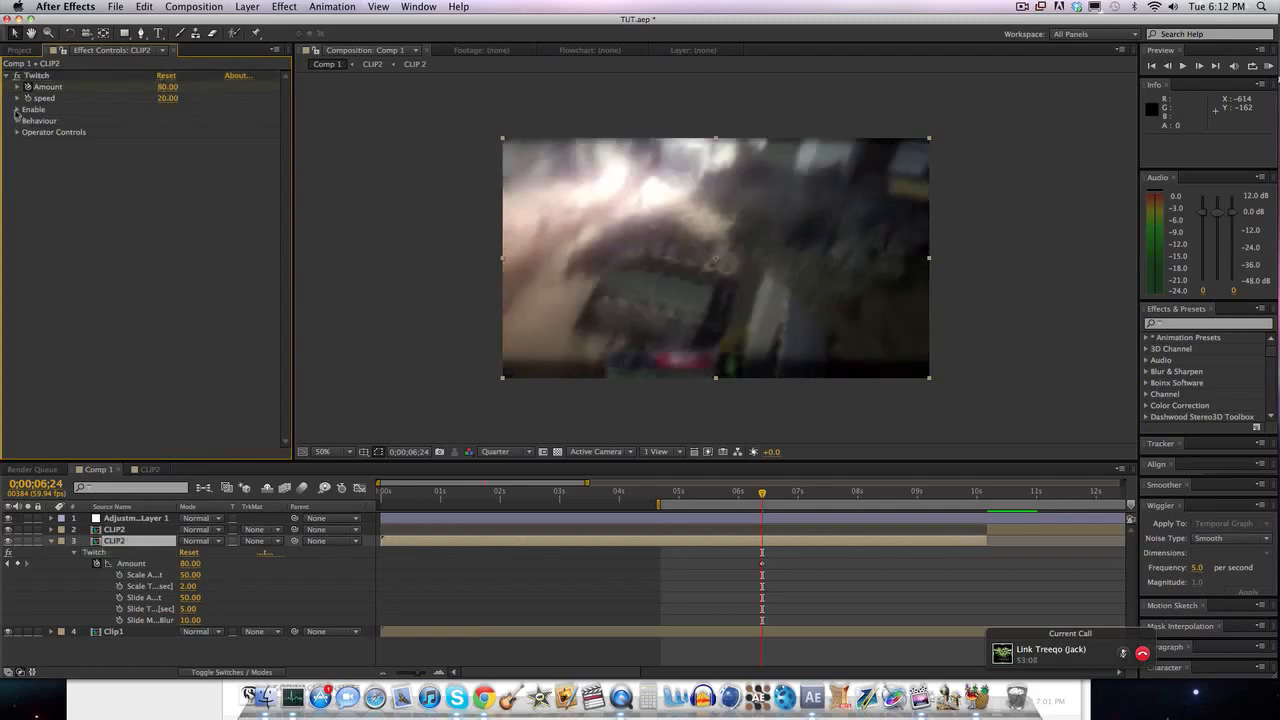
# Expand Twitch operator controls and adjust Scale and Slide, including Slide RGB Split colouring.
pyautogui.click(16, 108)
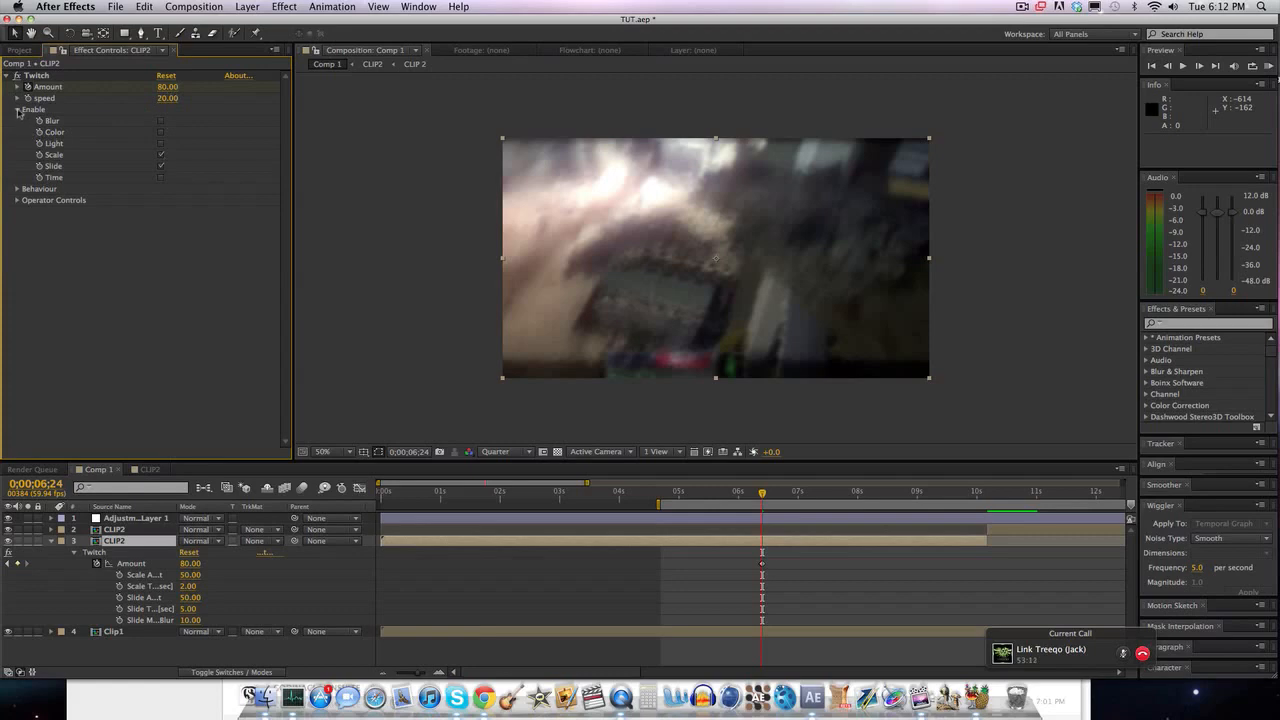
pyautogui.click(18, 108)
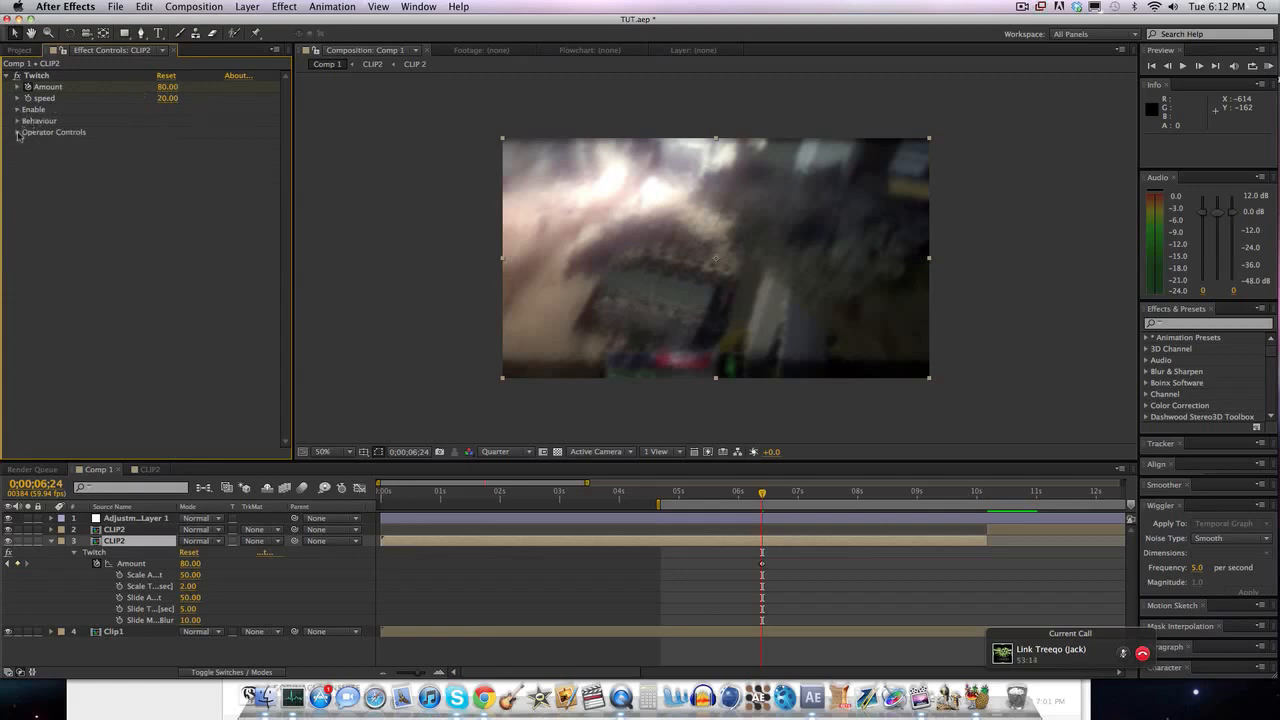
pyautogui.click(18, 132)
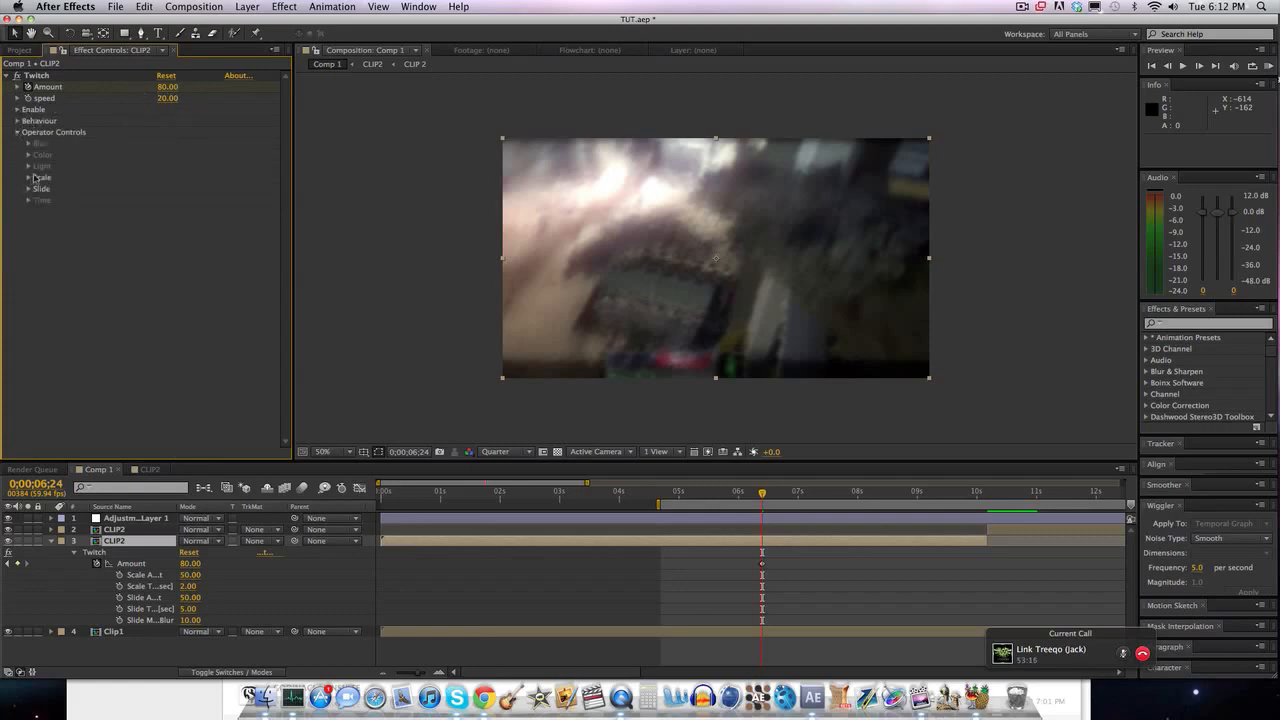
pyautogui.click(28, 176)
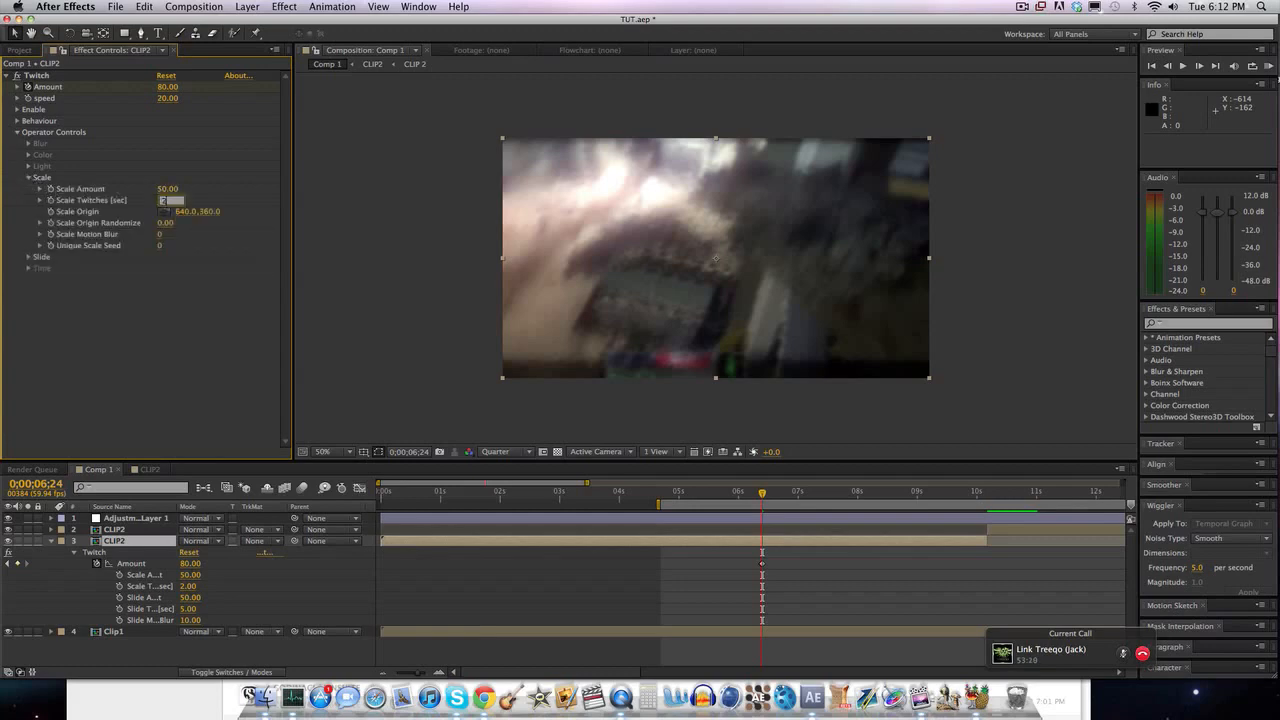
pyautogui.click(32, 256)
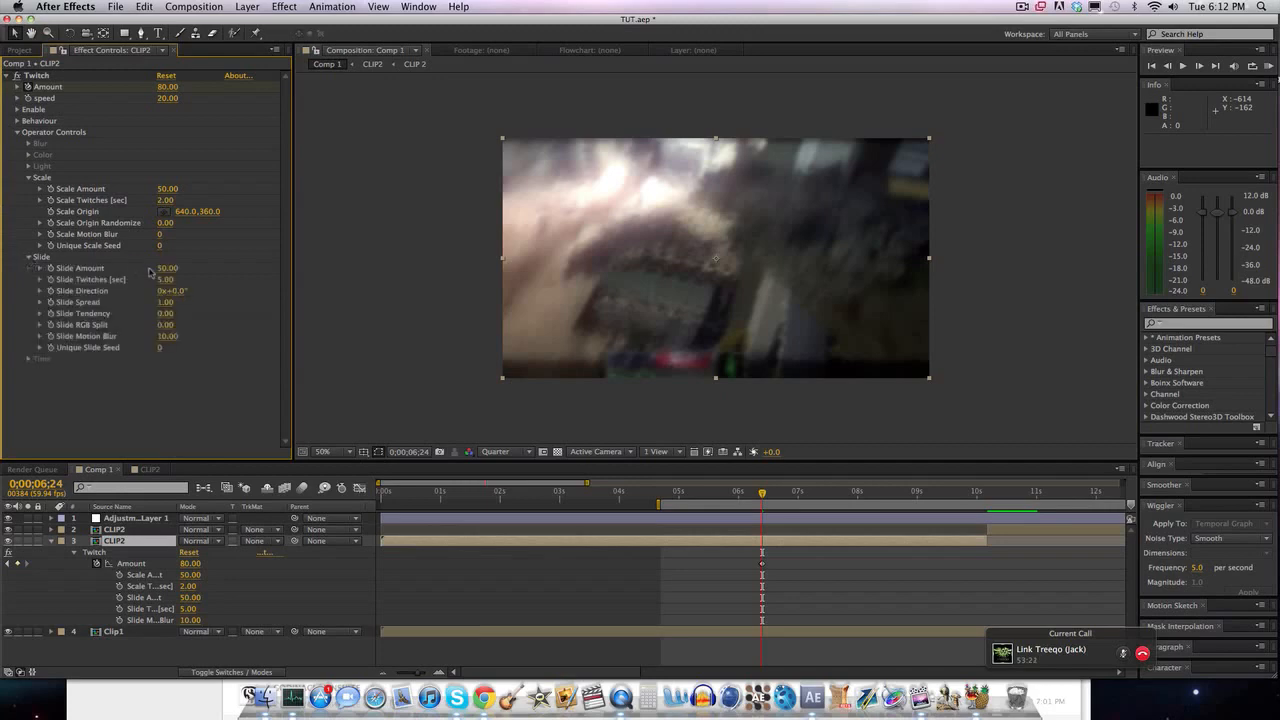
pyautogui.click(164, 280)
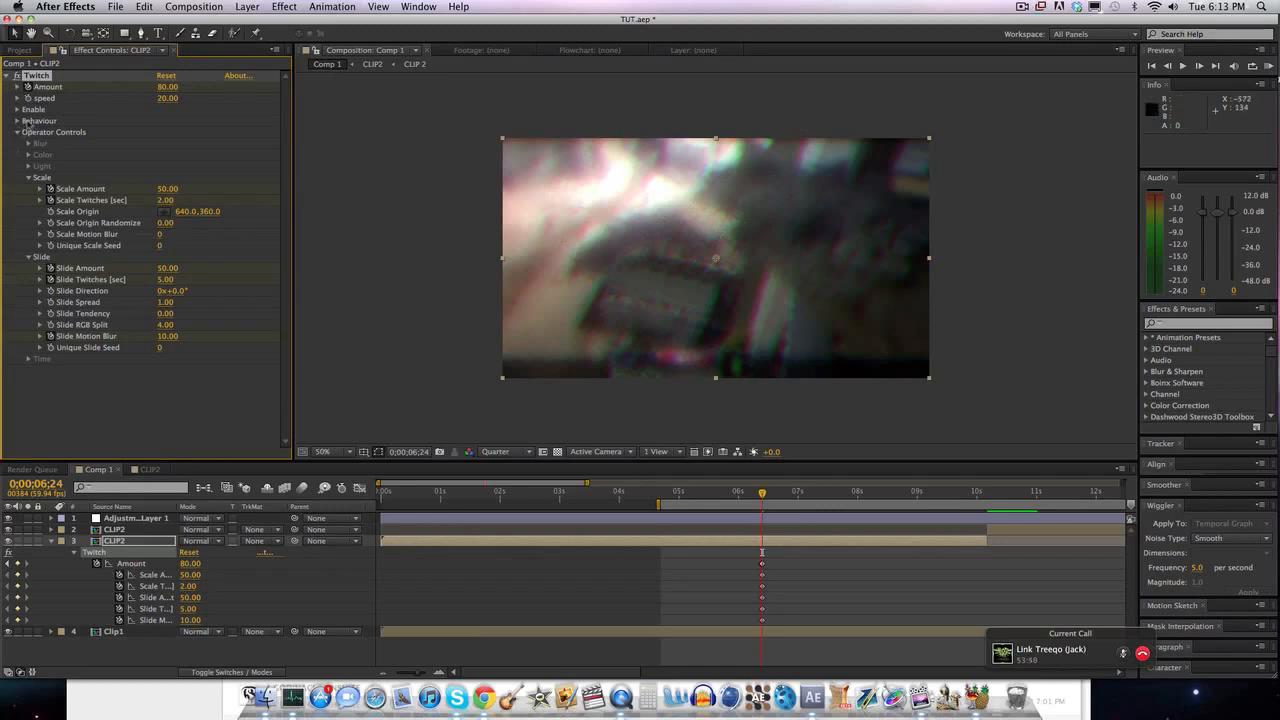
pyautogui.moveTo(62, 110)
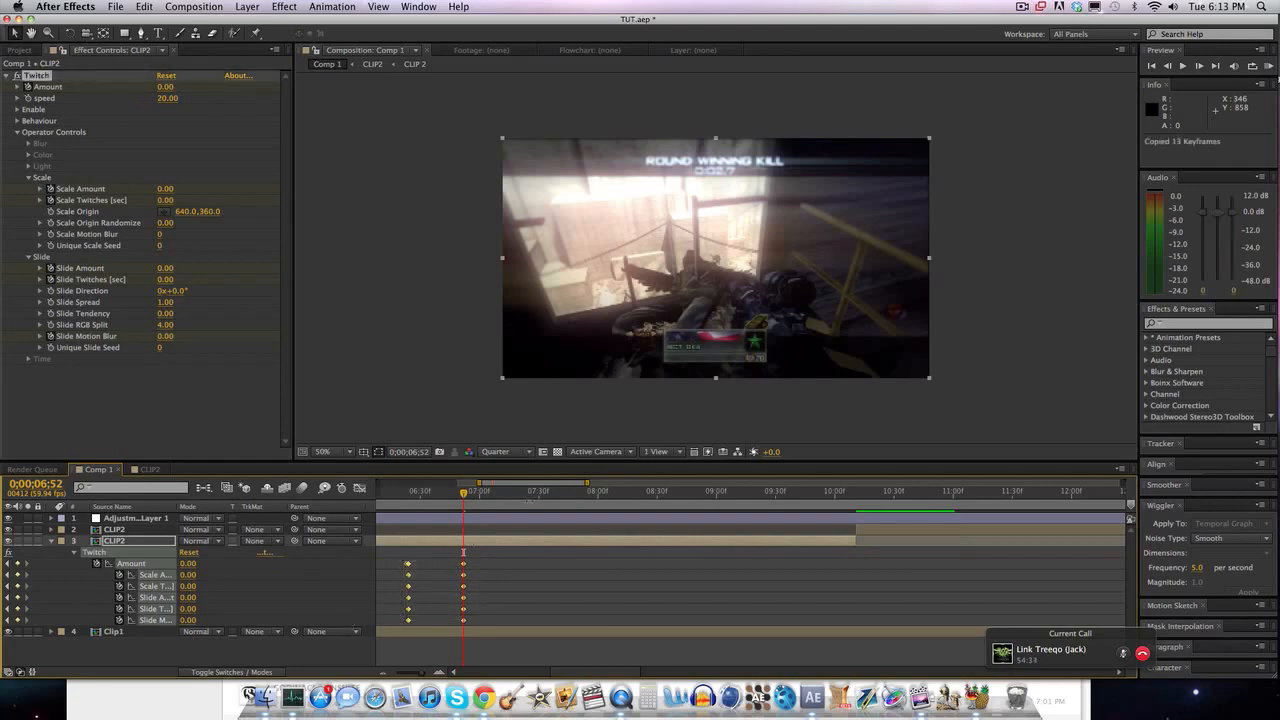
# Paste the copied Twitch keyframes at the later shot near the ten-second mark.
pyautogui.click(844, 492)
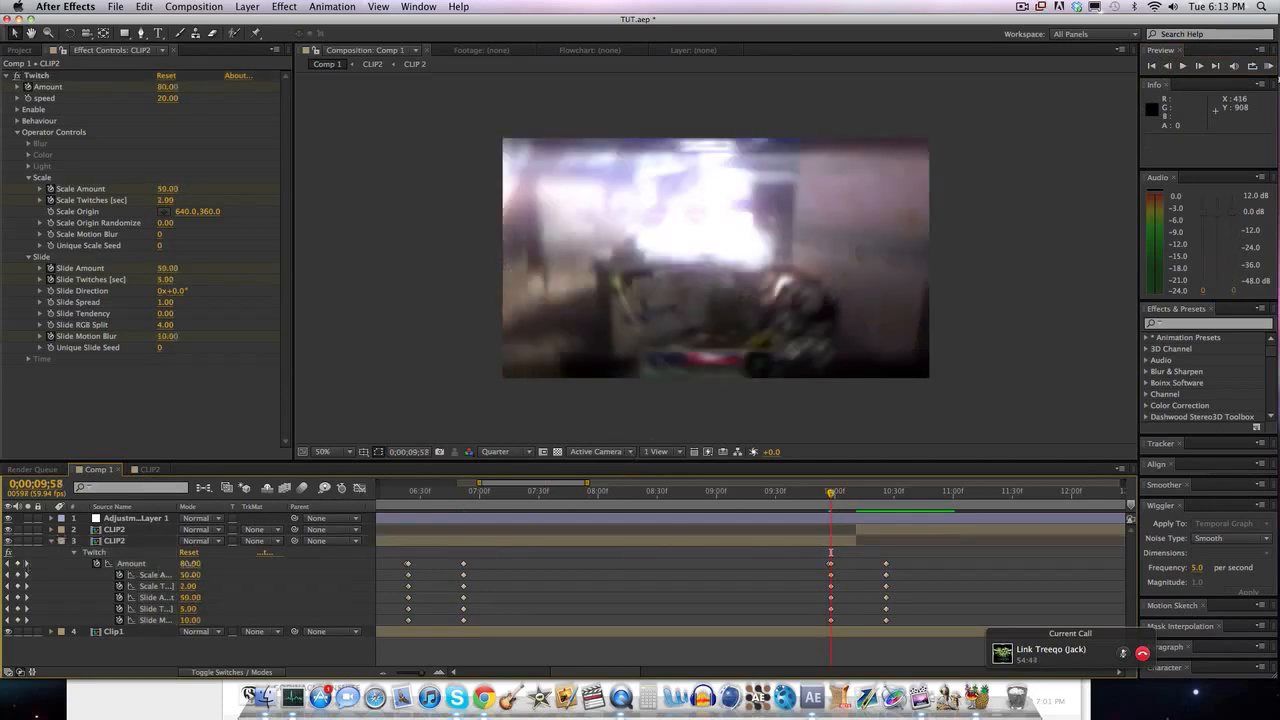
pyautogui.doubleClick(188, 564)
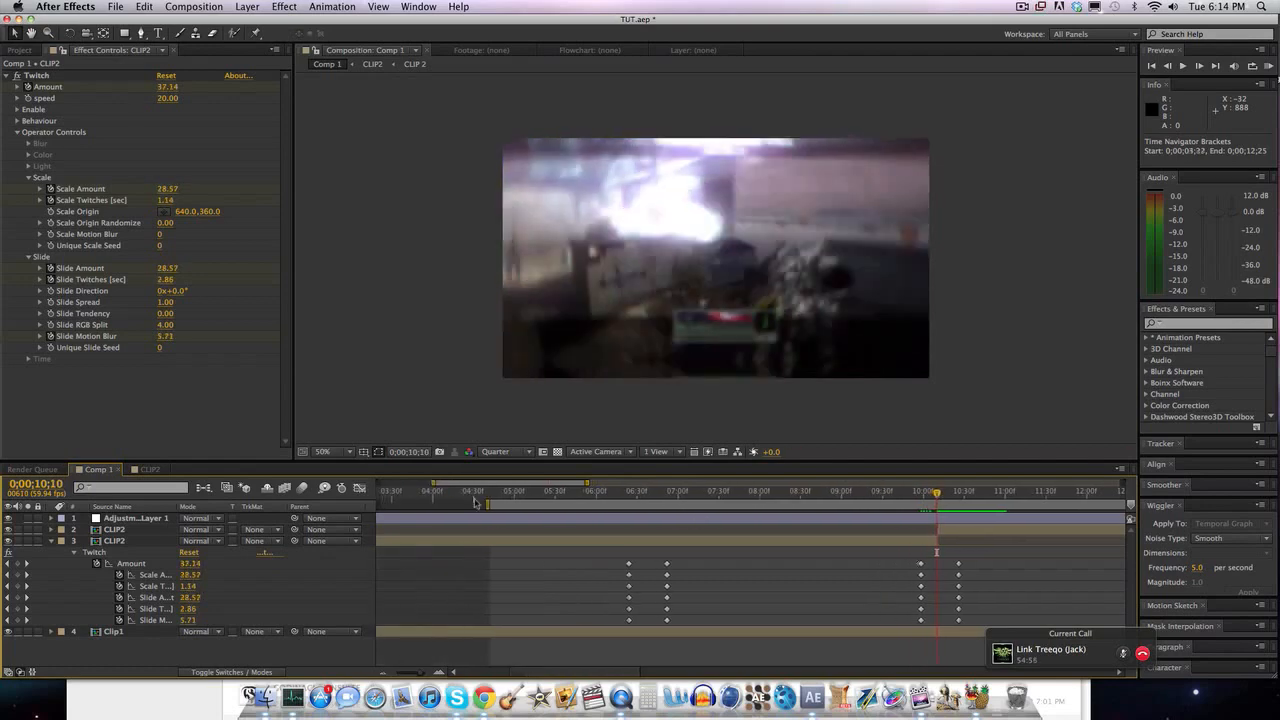
pyautogui.click(136, 518)
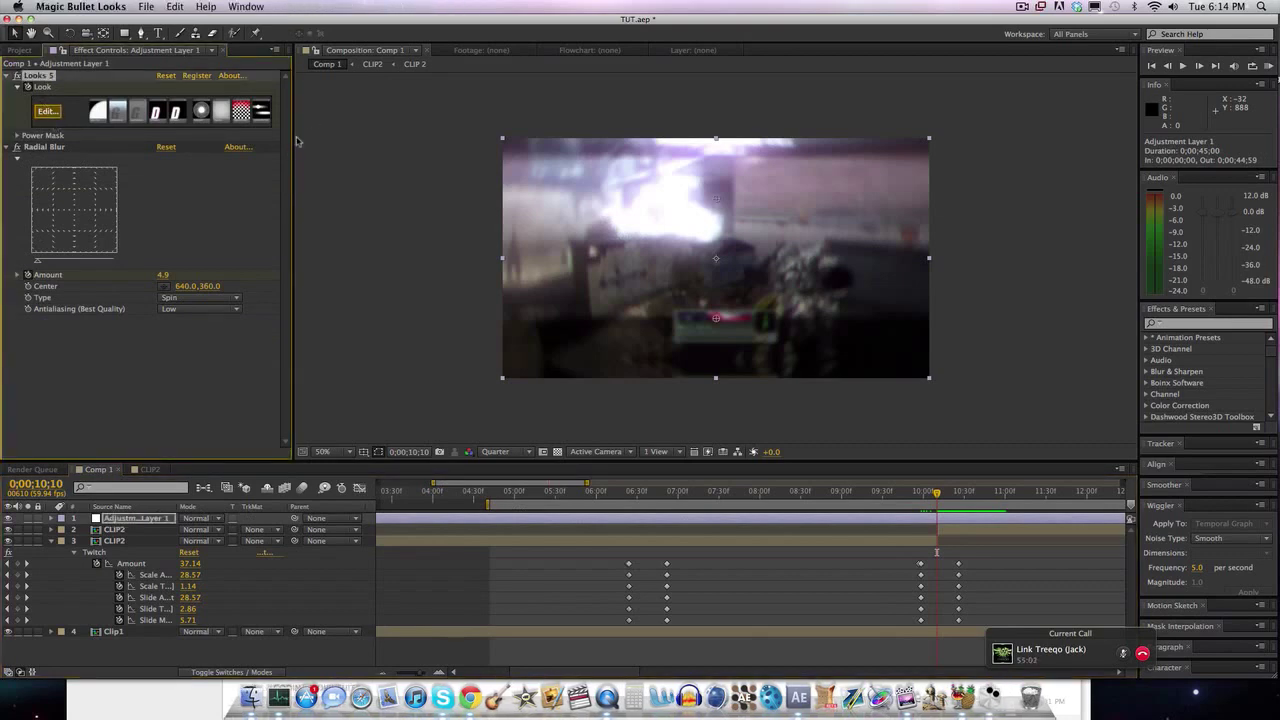
pyautogui.moveTo(418, 198)
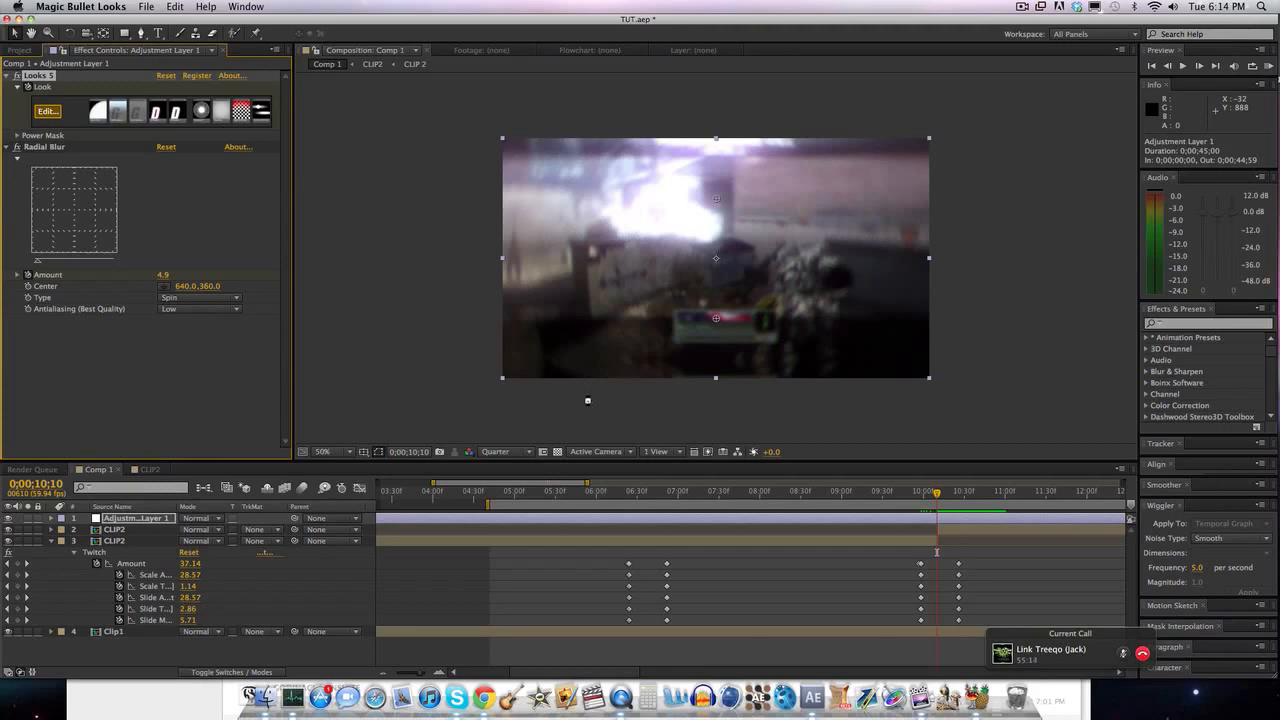
pyautogui.click(48, 110)
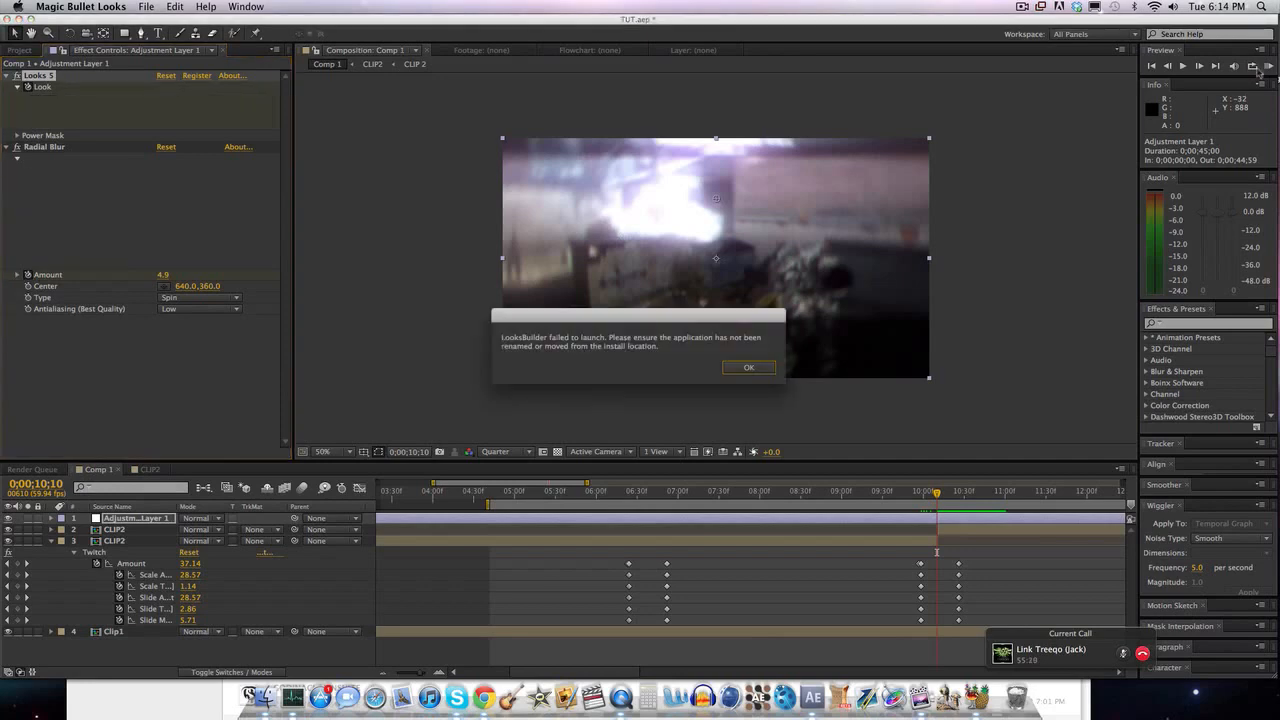
pyautogui.click(748, 368)
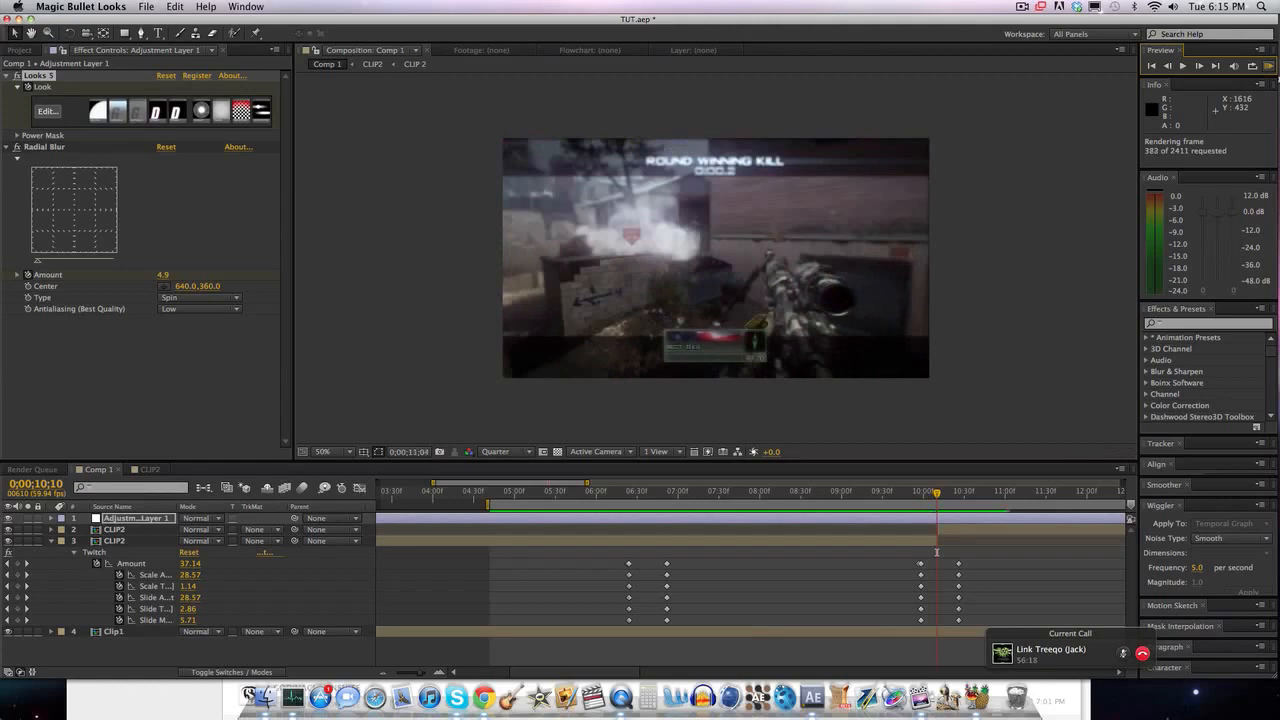
# RAM-preview the composition, stopping and restarting playback to check the shakes.
pyautogui.click(1176, 64)
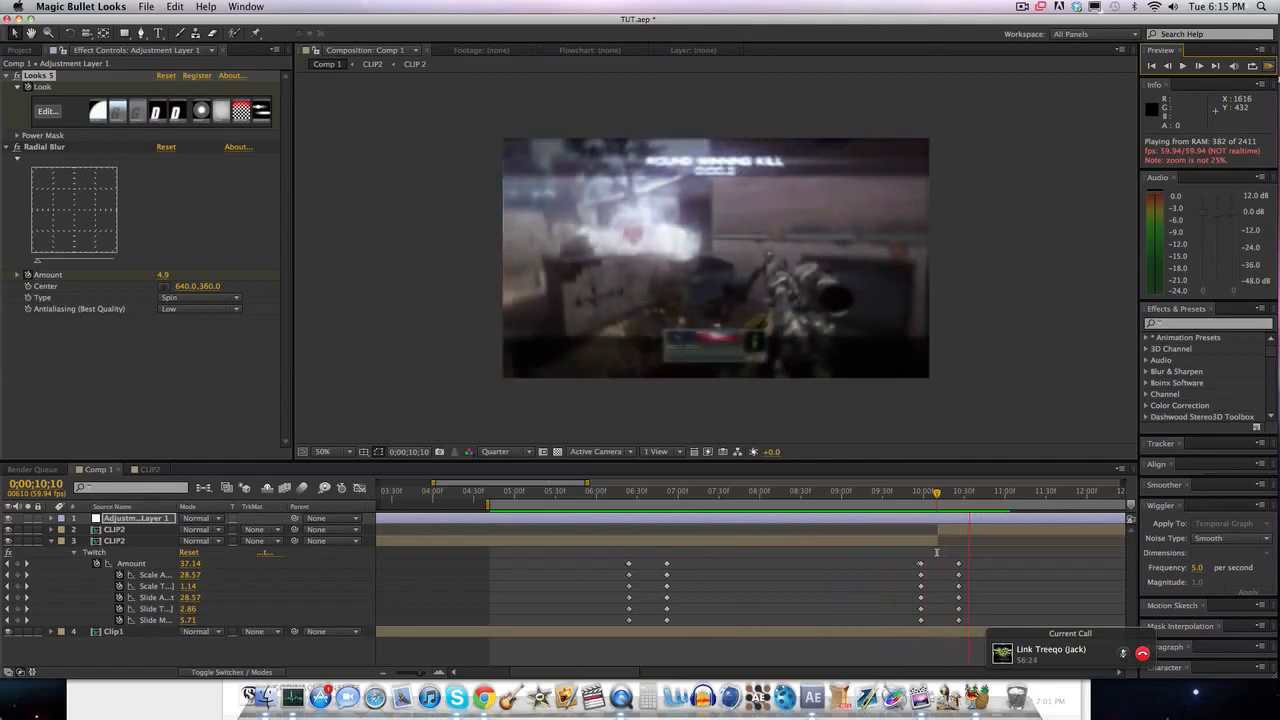
pyautogui.click(568, 492)
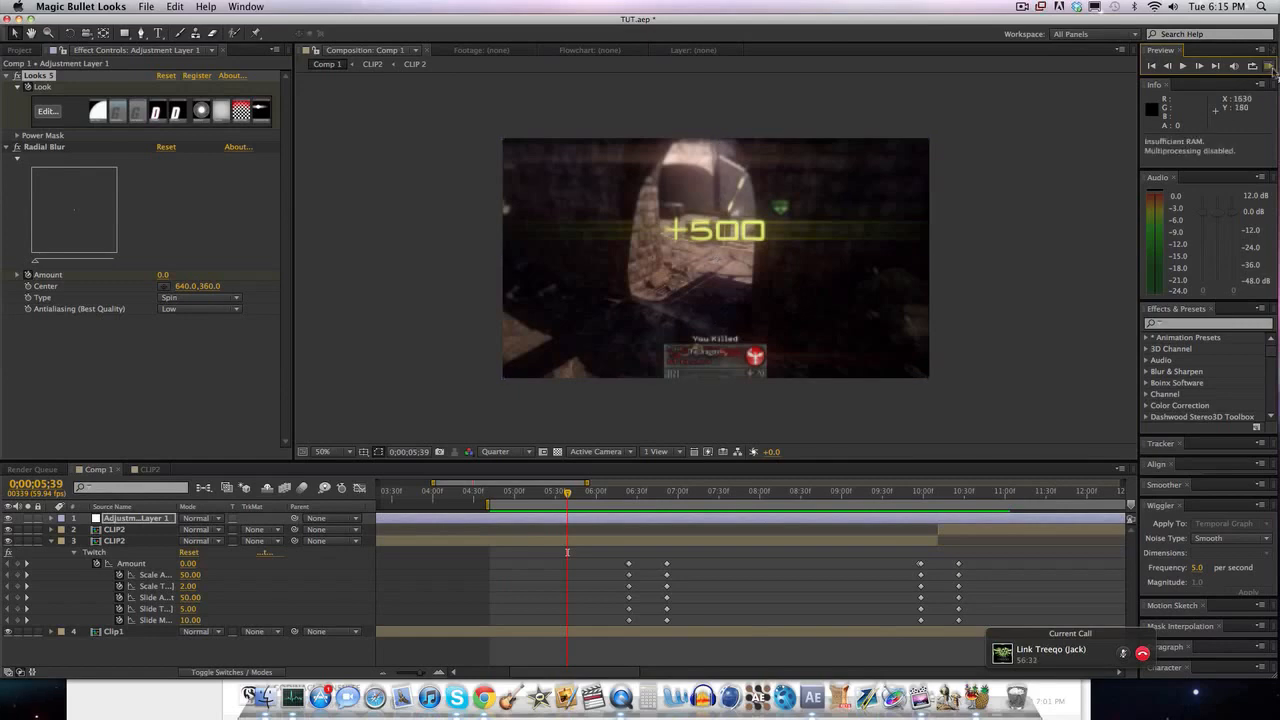
pyautogui.click(1192, 64)
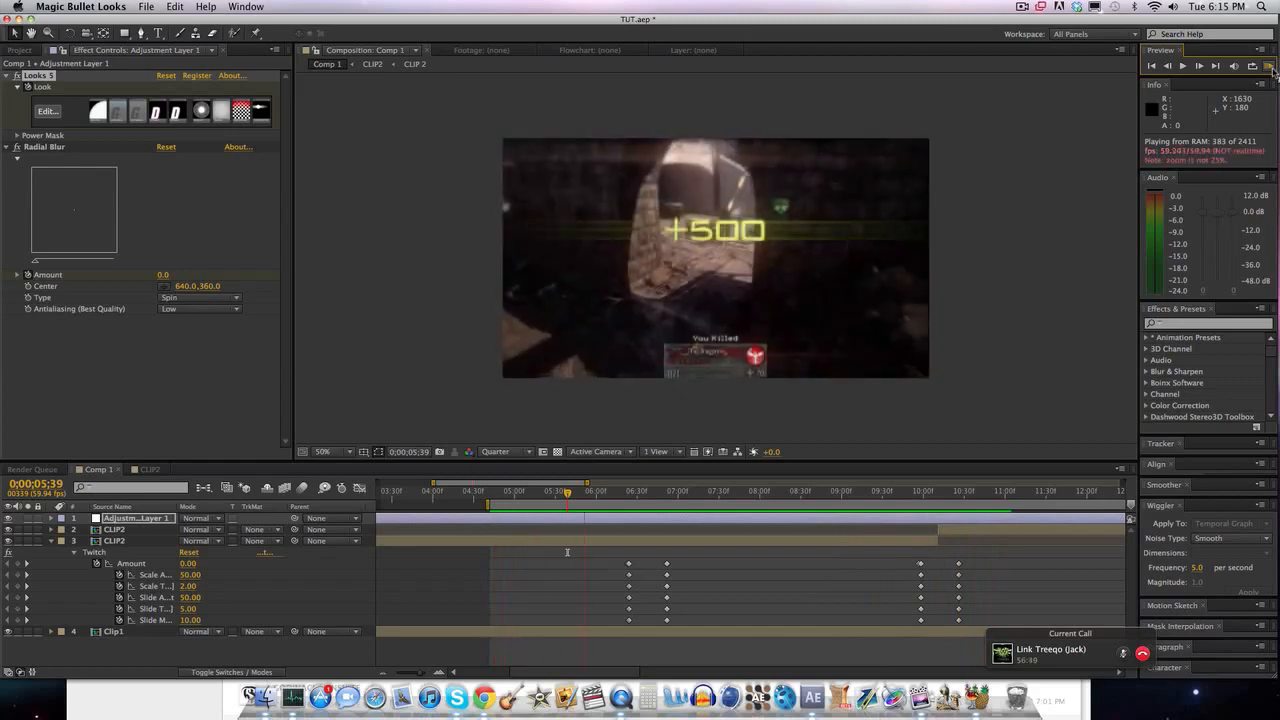
pyautogui.click(684, 490)
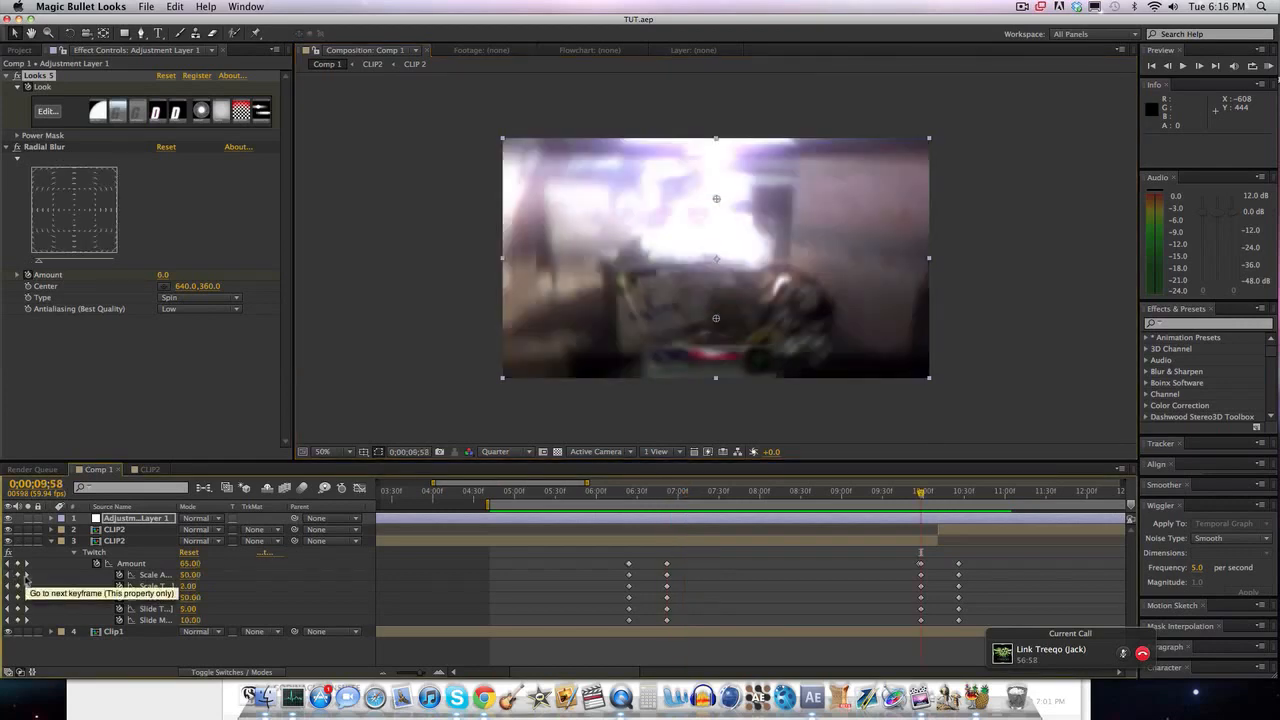
pyautogui.click(856, 492)
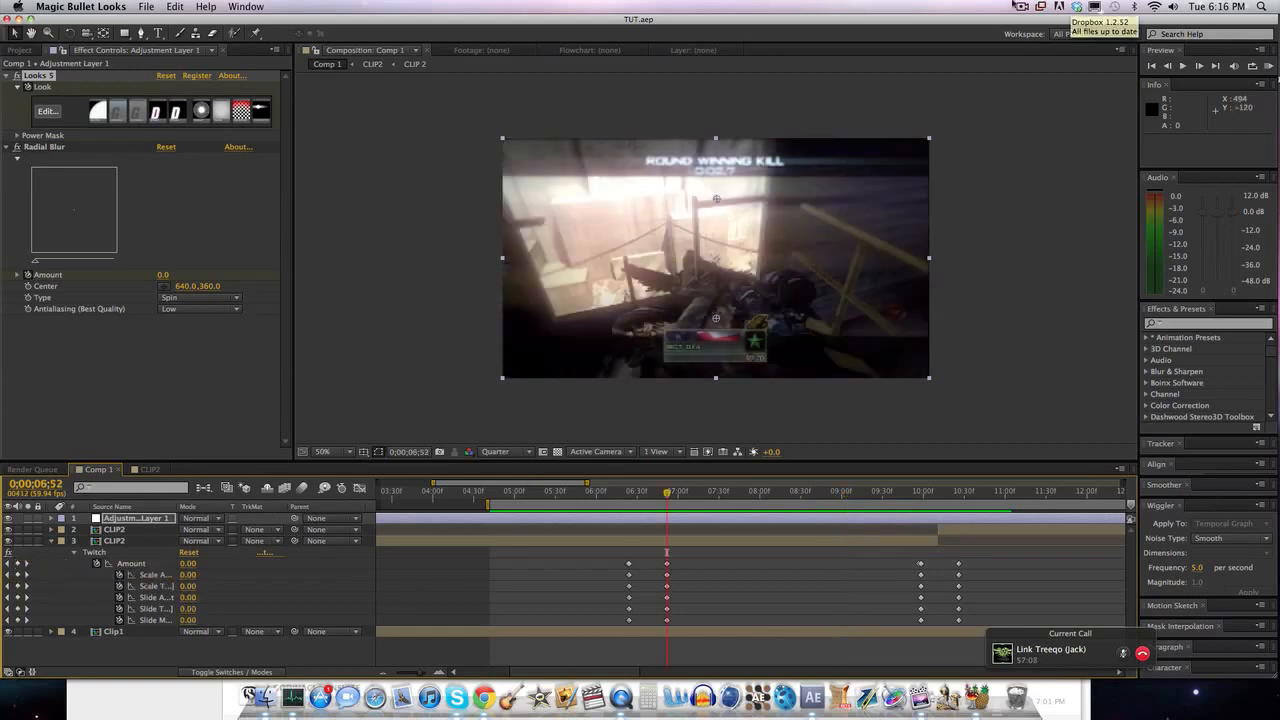
pyautogui.click(1020, 4)
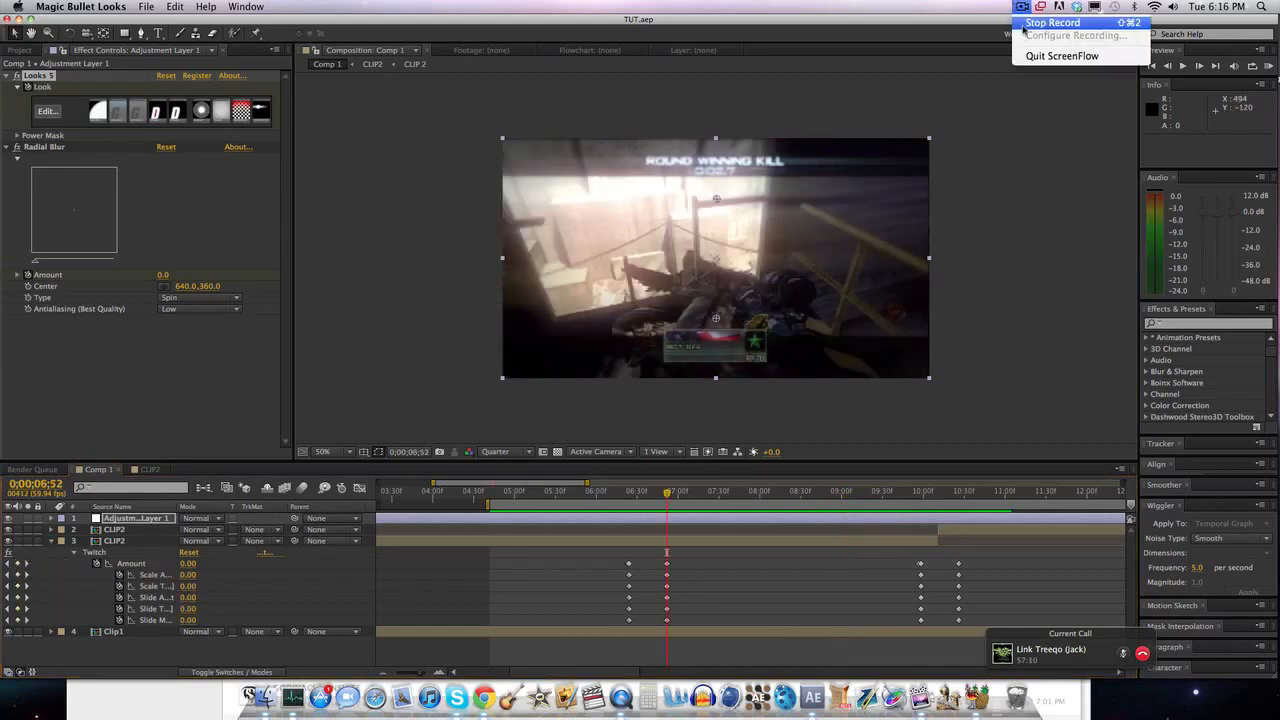